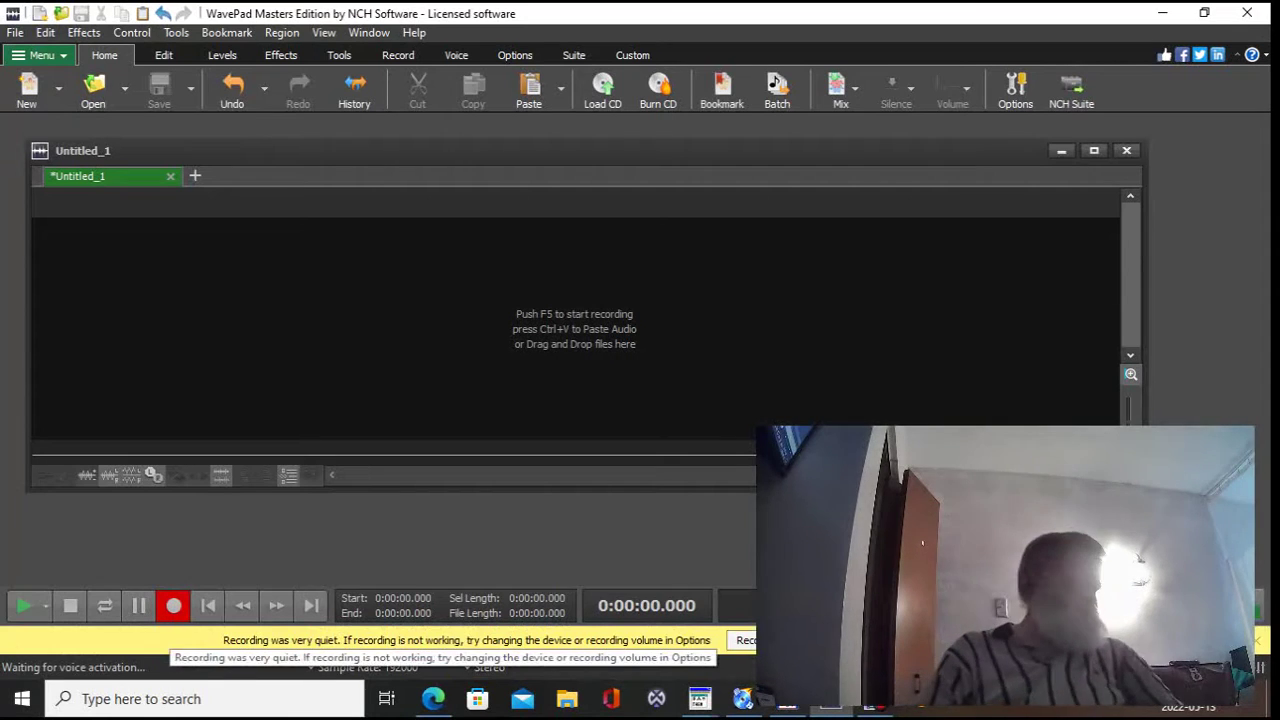
# Start recording stereo audio into Untitled_1 with the transport bar's Record button
pyautogui.click(172, 605)
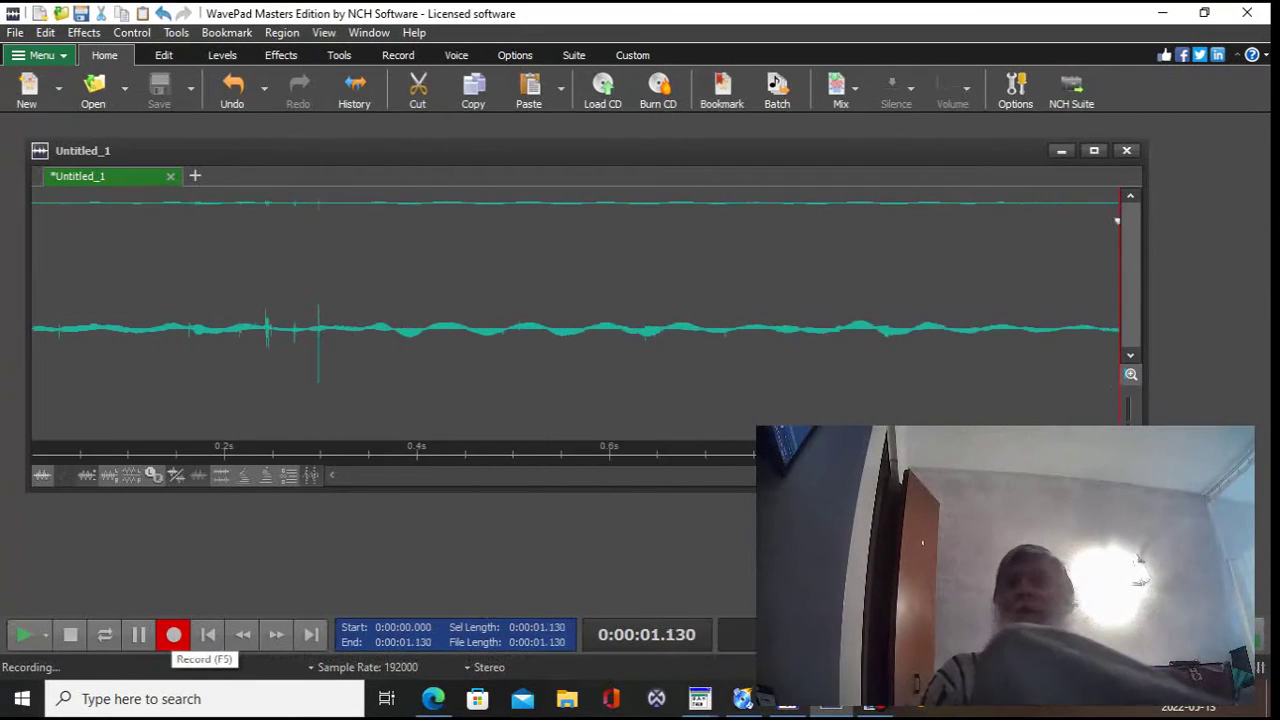